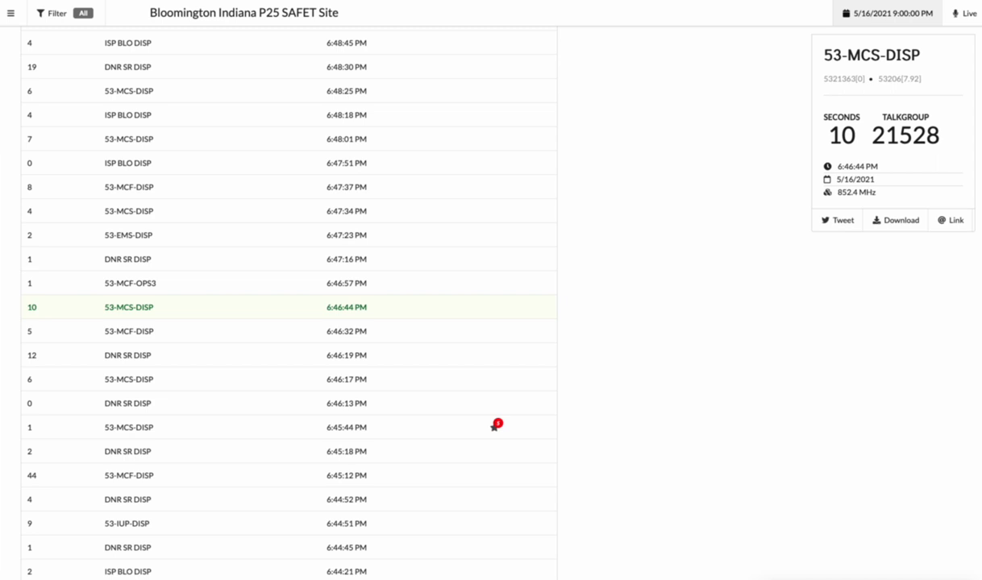
# - Select a call row so playback auto-advances to the DNR SR DISP 6:48:30 PM call on talkgroup 21156
pyautogui.click(129, 284)
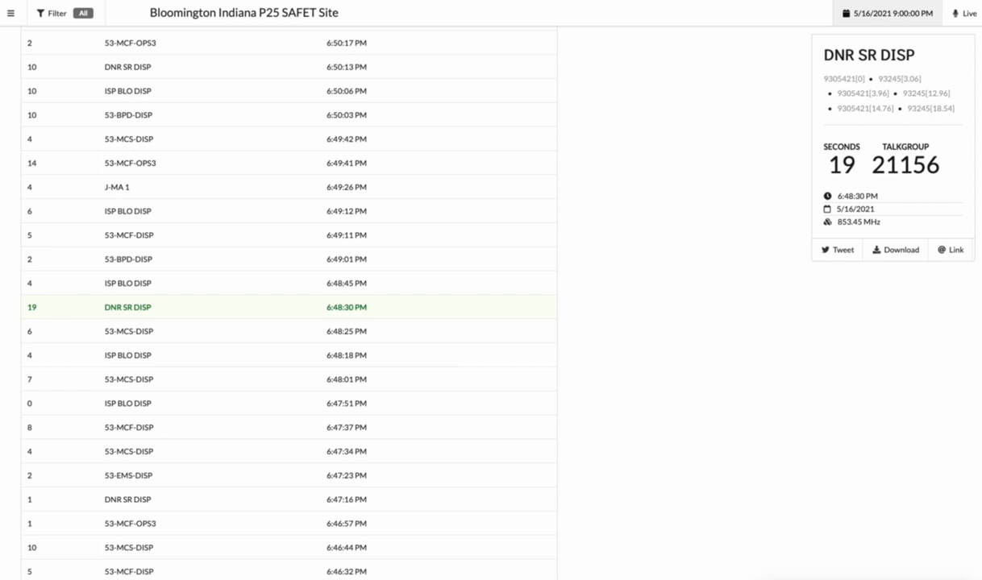
# - Select a call row and let playback run to the 8-second DNR SR DISP 6:51:07 PM call
pyautogui.click(127, 284)
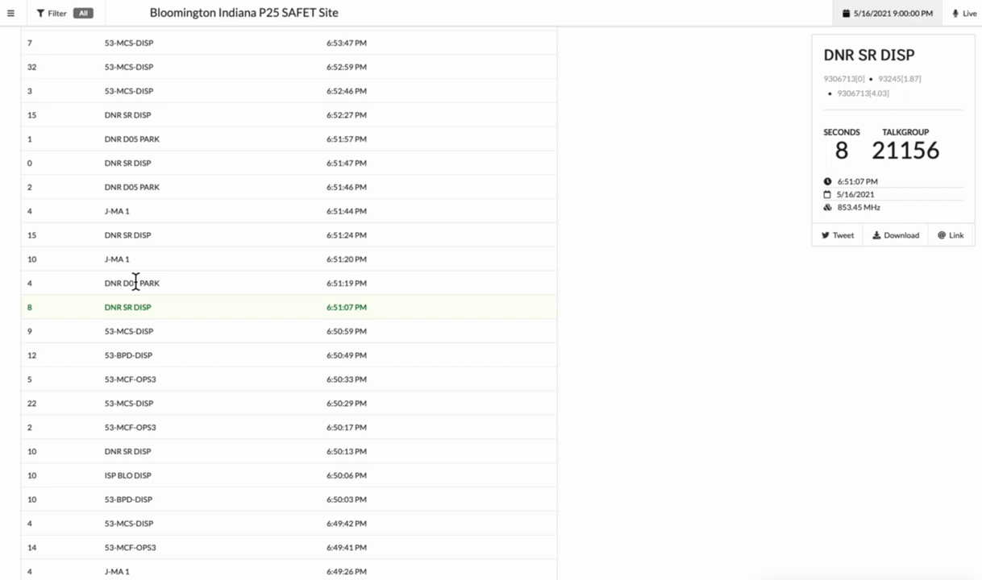
# - Play the DNR DOS PARK 6:51:19 PM call, letting playback advance to DNR SR DISP 6:52:27 PM
pyautogui.click(132, 283)
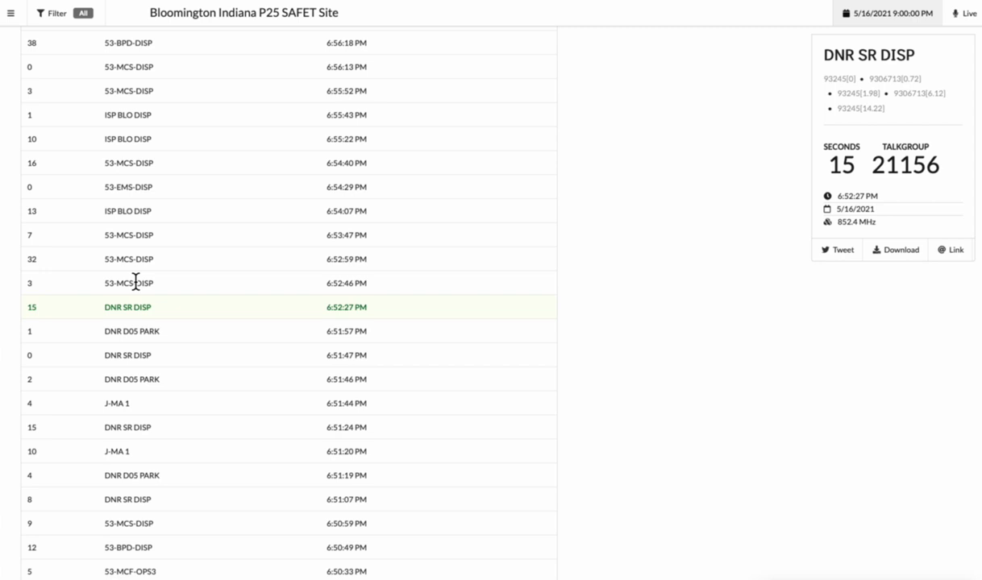
# - Play the 53-MCS-DISP 6:52:46 PM call and let the archive run toward the 7:20:55 PM ISP BLO DISP call
pyautogui.click(129, 284)
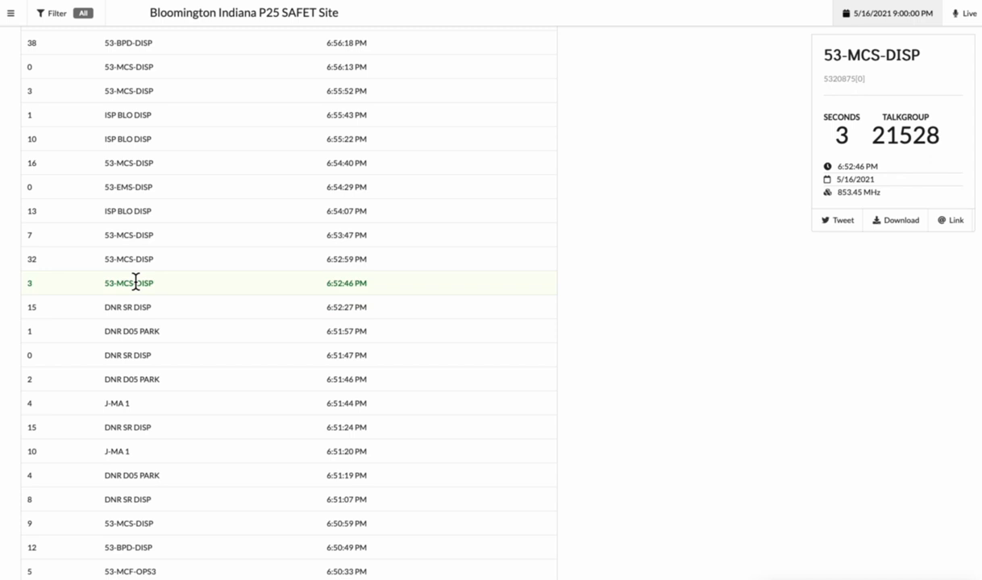
pyautogui.moveTo(519, 337)
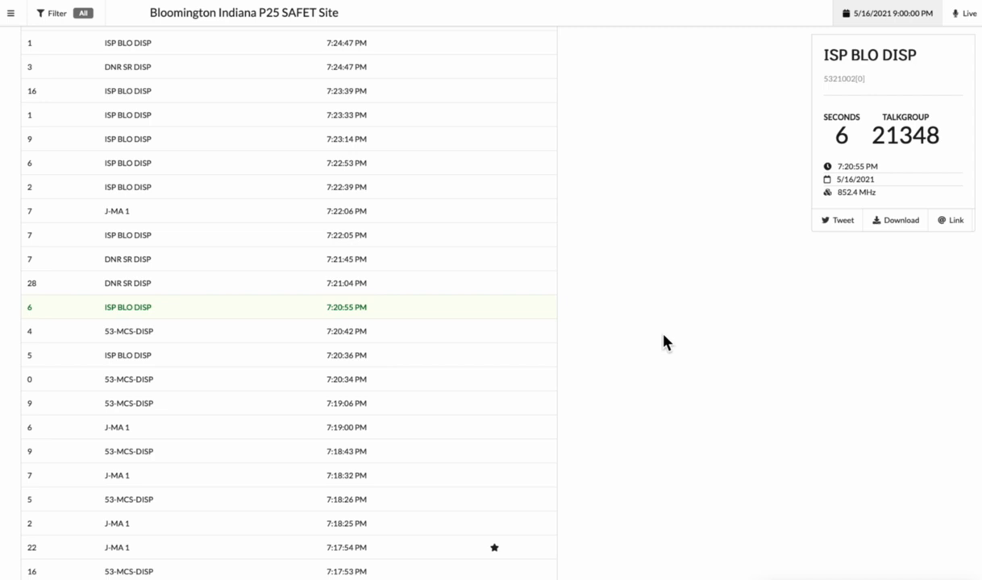
# - Select a call row so playback moves to the DNR SR DISP 7:21:04 PM call on talkgroup 21156
pyautogui.click(126, 283)
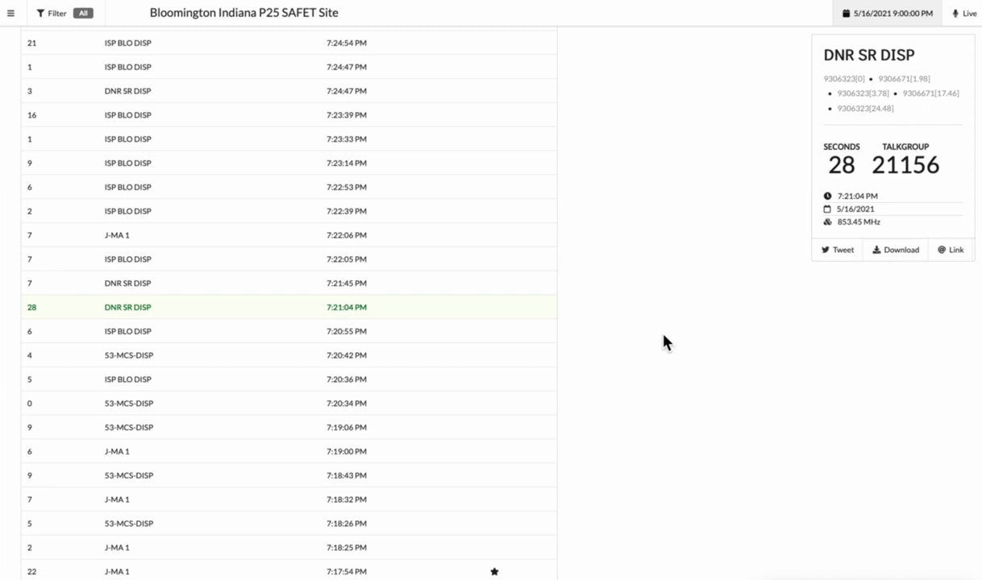
pyautogui.moveTo(174, 274)
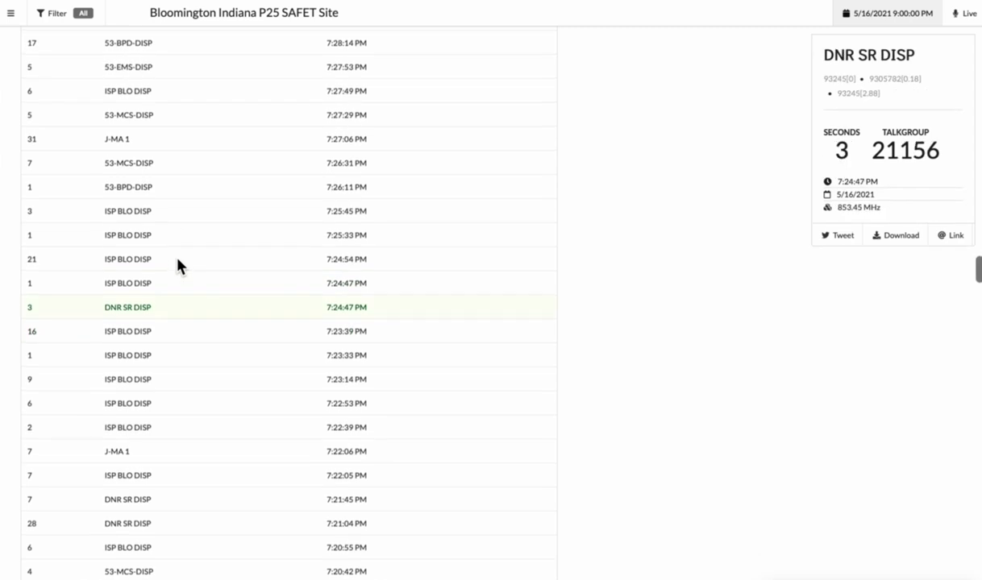
# - Play the ISP BLD DISP 7:24:54 PM call, letting playback reach the 31-second J-MA 1 7:27:06 PM call
pyautogui.click(127, 272)
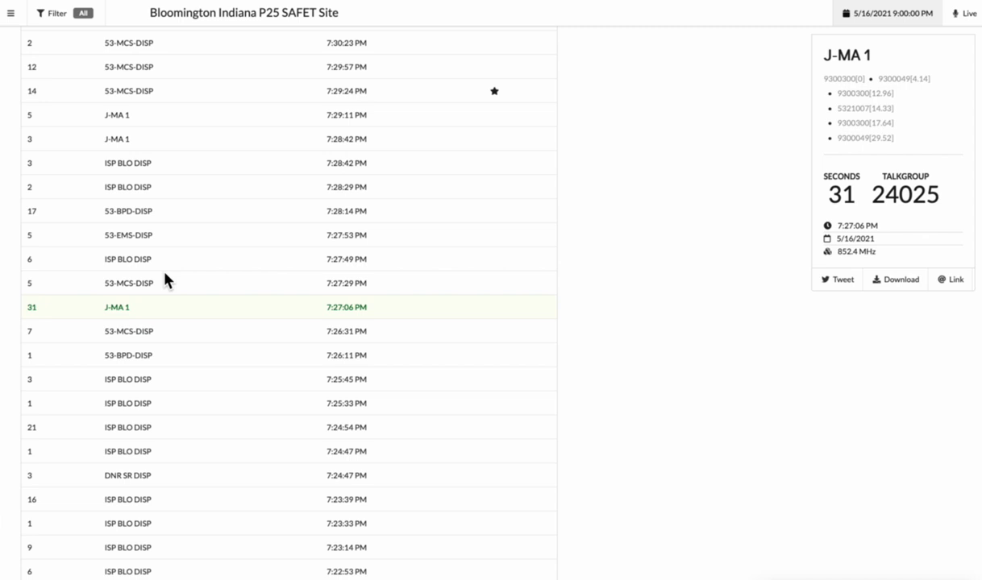
# - Play the 53-MCS-DISP 7:27:29 PM call and scroll the list as playback advances to later calls
pyautogui.click(129, 284)
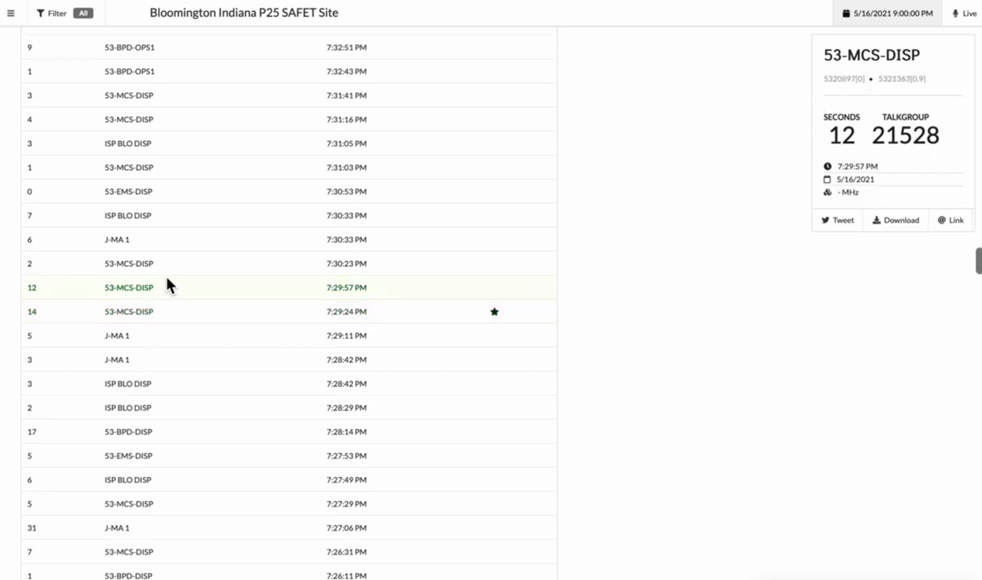
pyautogui.scroll(3)
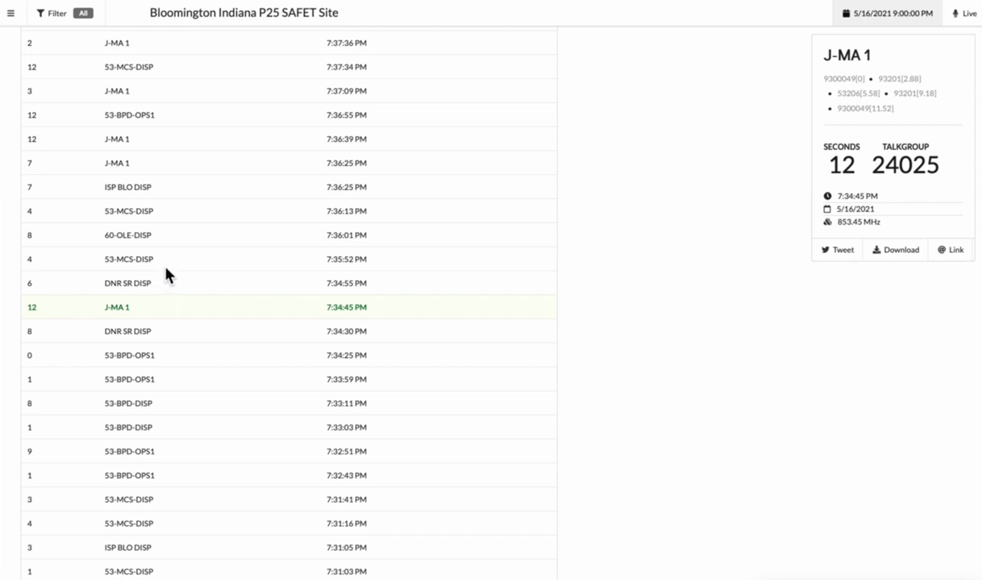
# - Play the 53-MCS-DISP, 60-OLE-DISP, ISP BLD DISP, 53-BPD-OPS1 and 53-MCS-DISP calls from 7:35-7:37 PM in turn
pyautogui.click(129, 258)
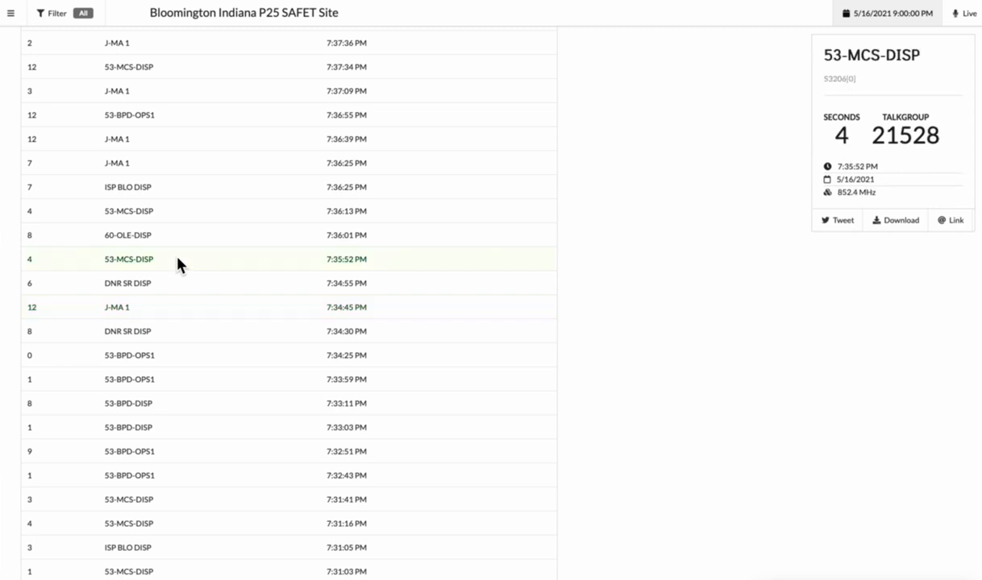
pyautogui.click(127, 235)
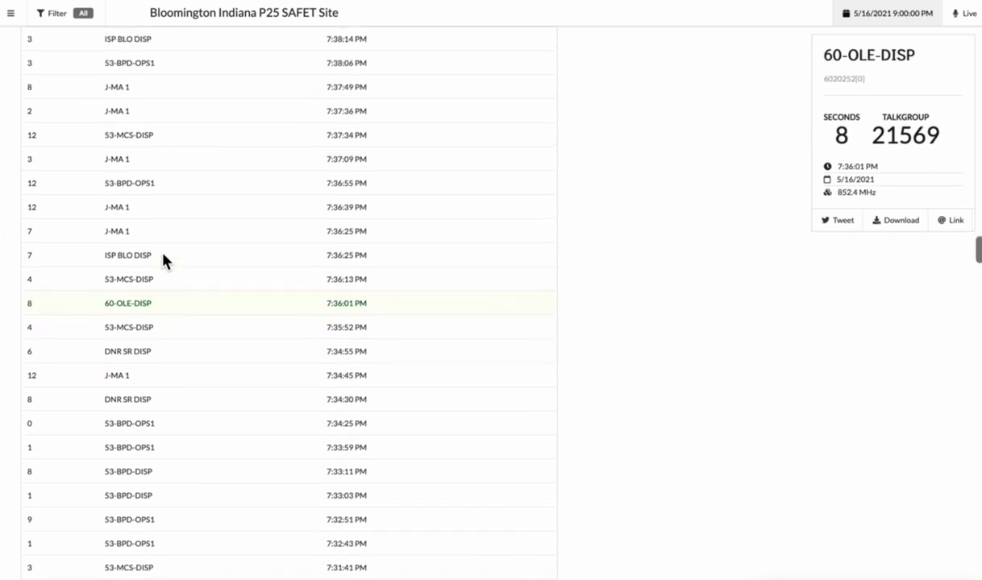
pyautogui.click(128, 284)
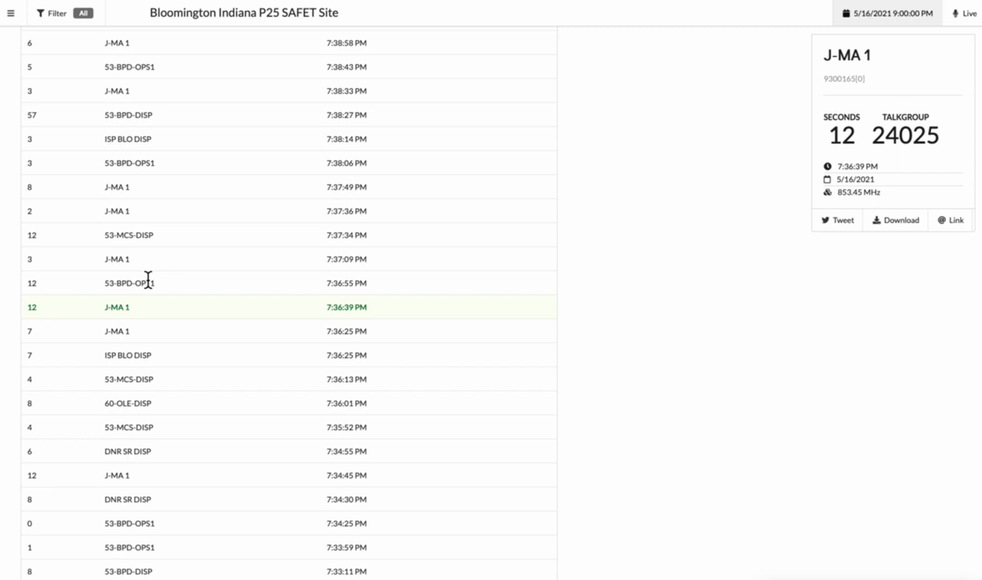
pyautogui.click(129, 292)
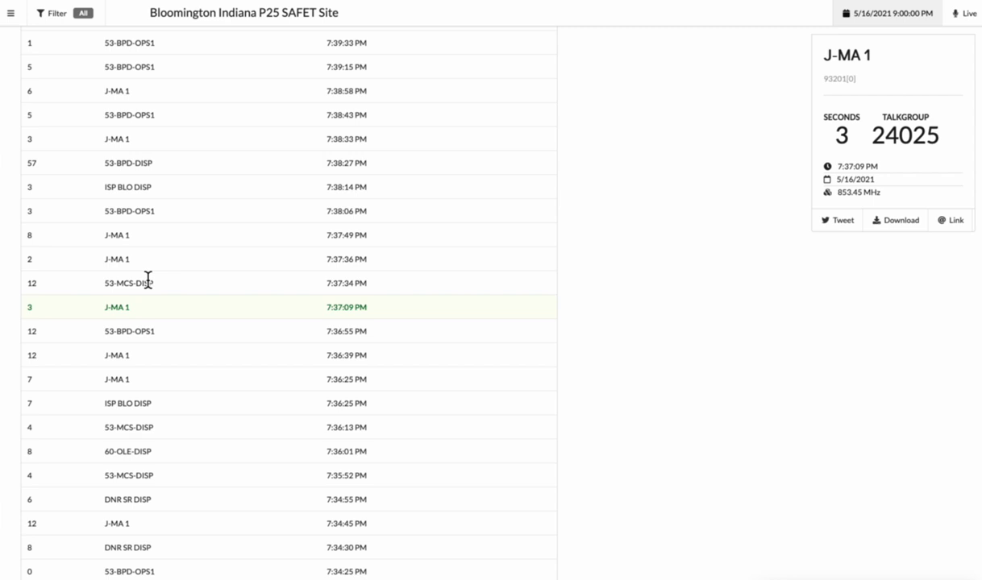
pyautogui.click(129, 284)
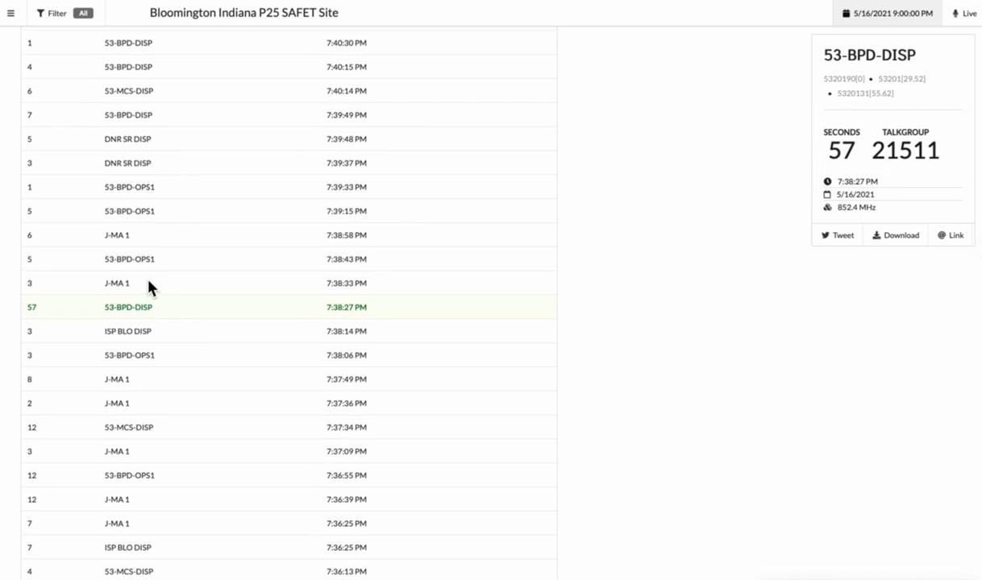
# - Play the J-MA 1 7:38:33 PM call, then the ISP BLO DISP 7:41:51 PM call on talkgroup 21348
pyautogui.click(116, 283)
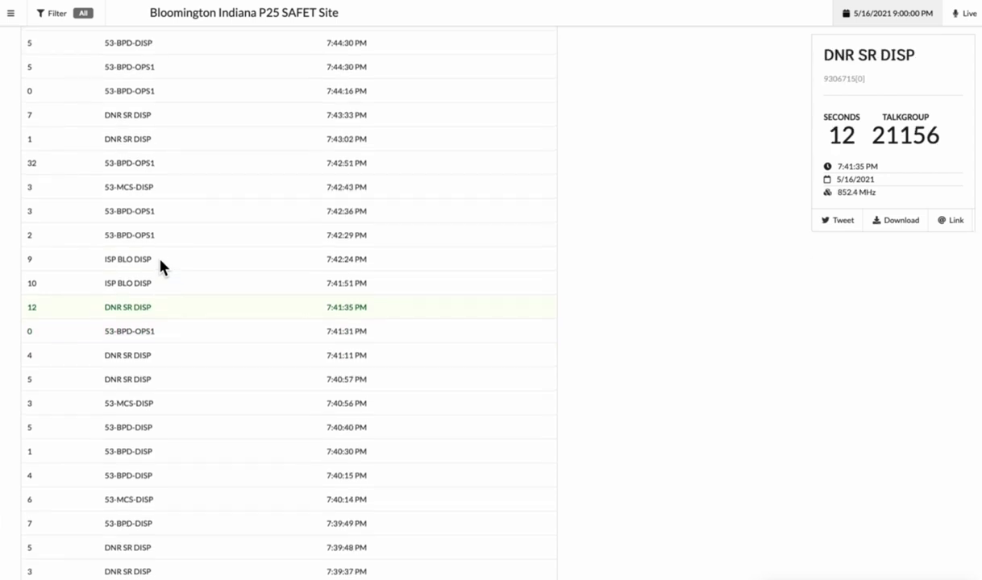
pyautogui.moveTo(158, 277)
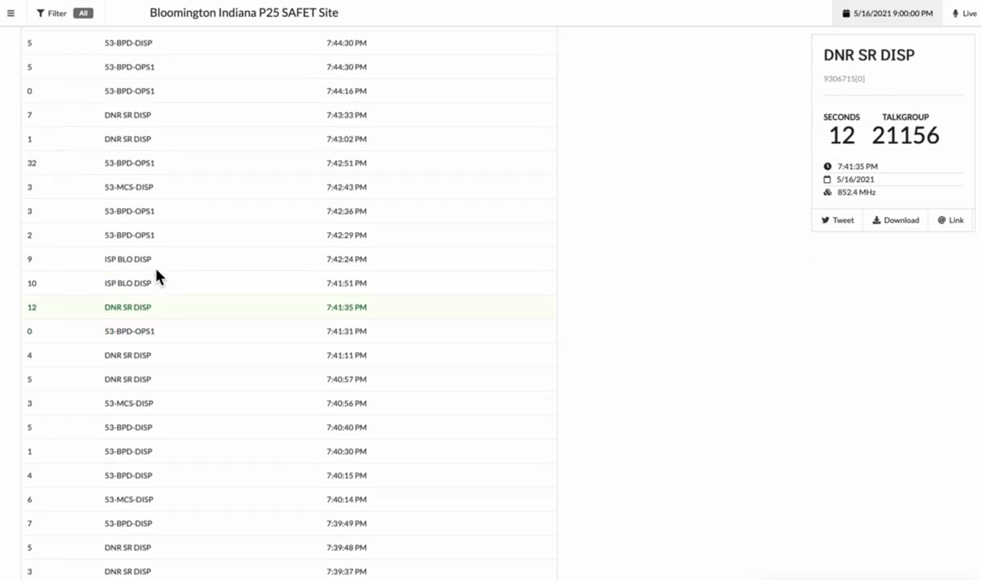
pyautogui.click(126, 282)
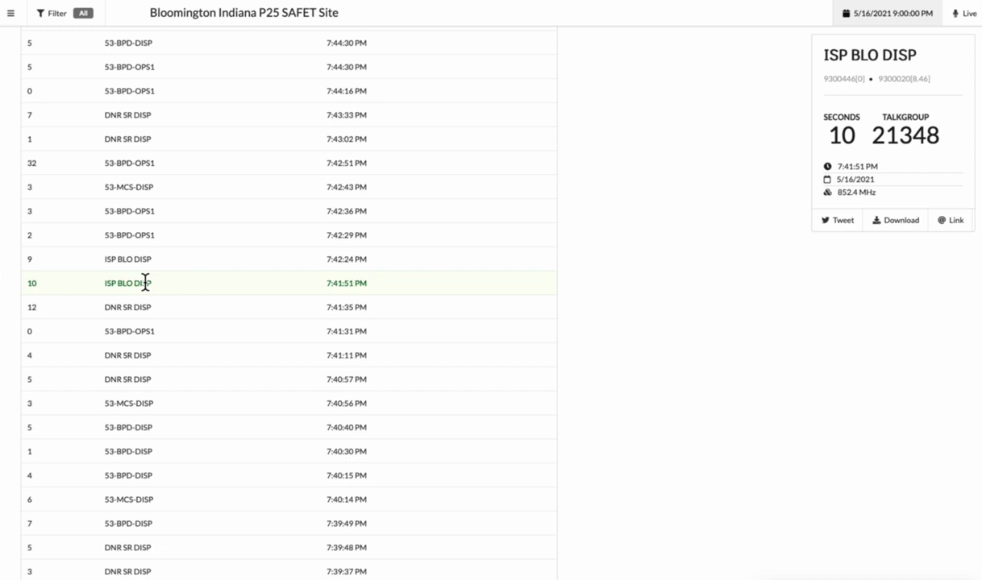